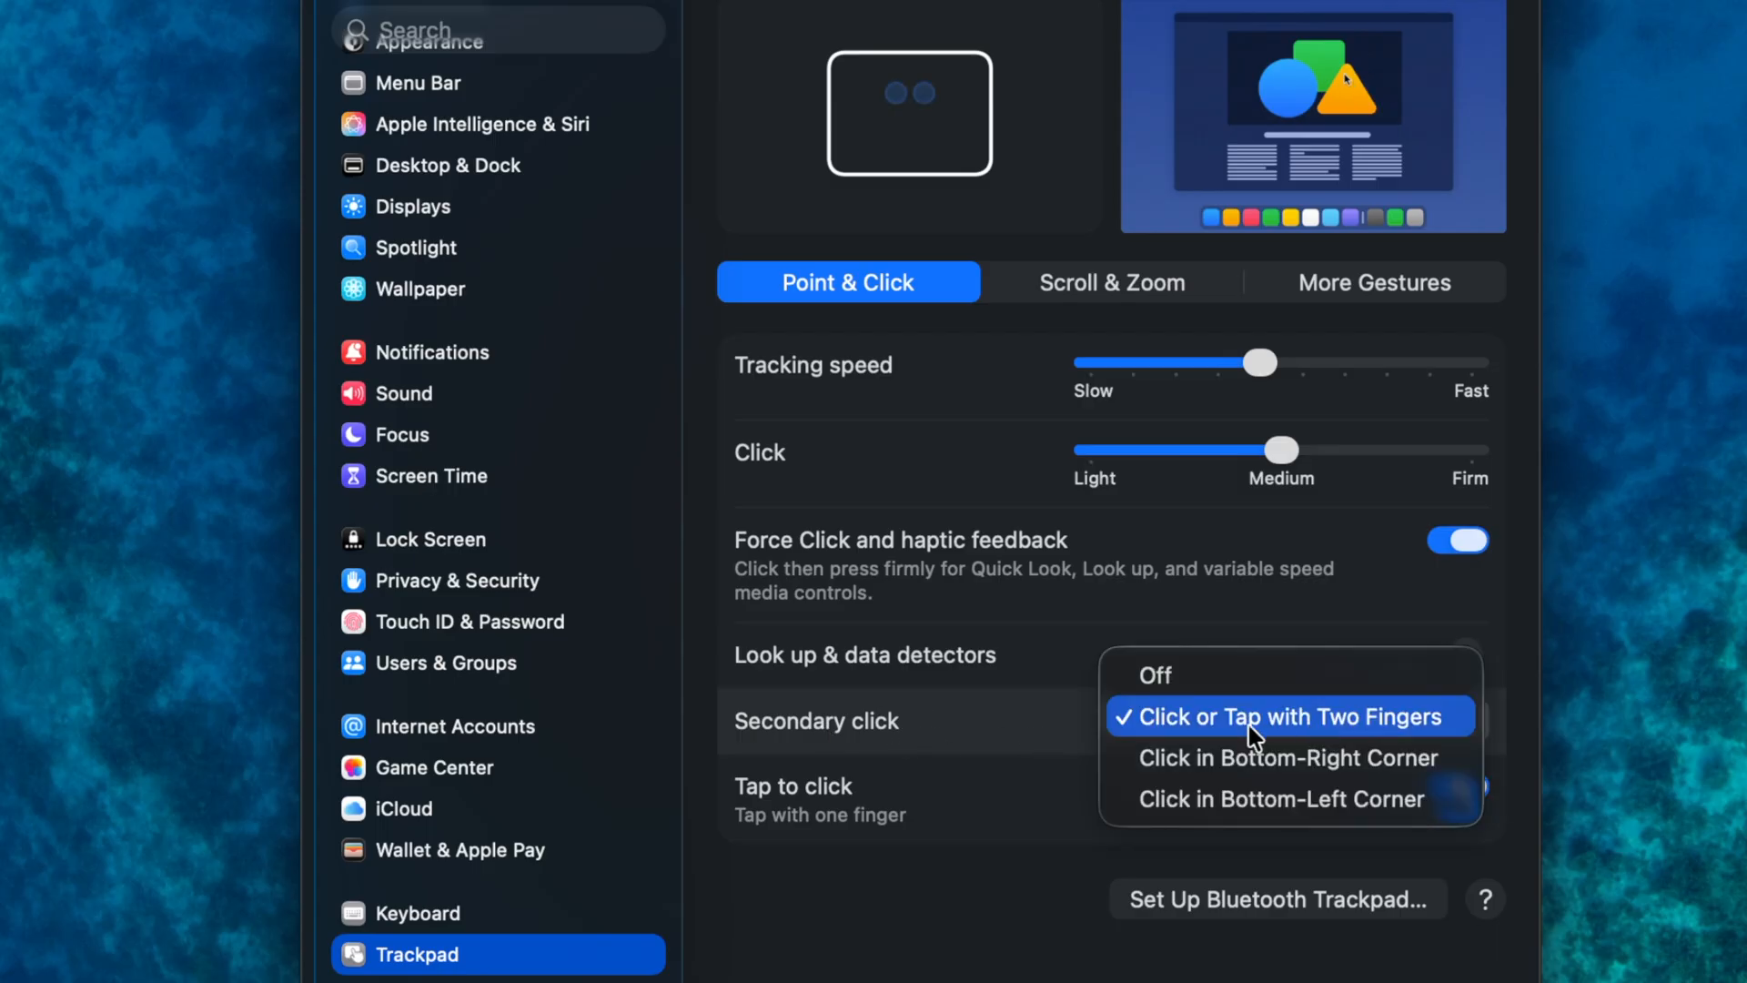
{"action": "mouse_move", "coordinate": [1247, 768]}
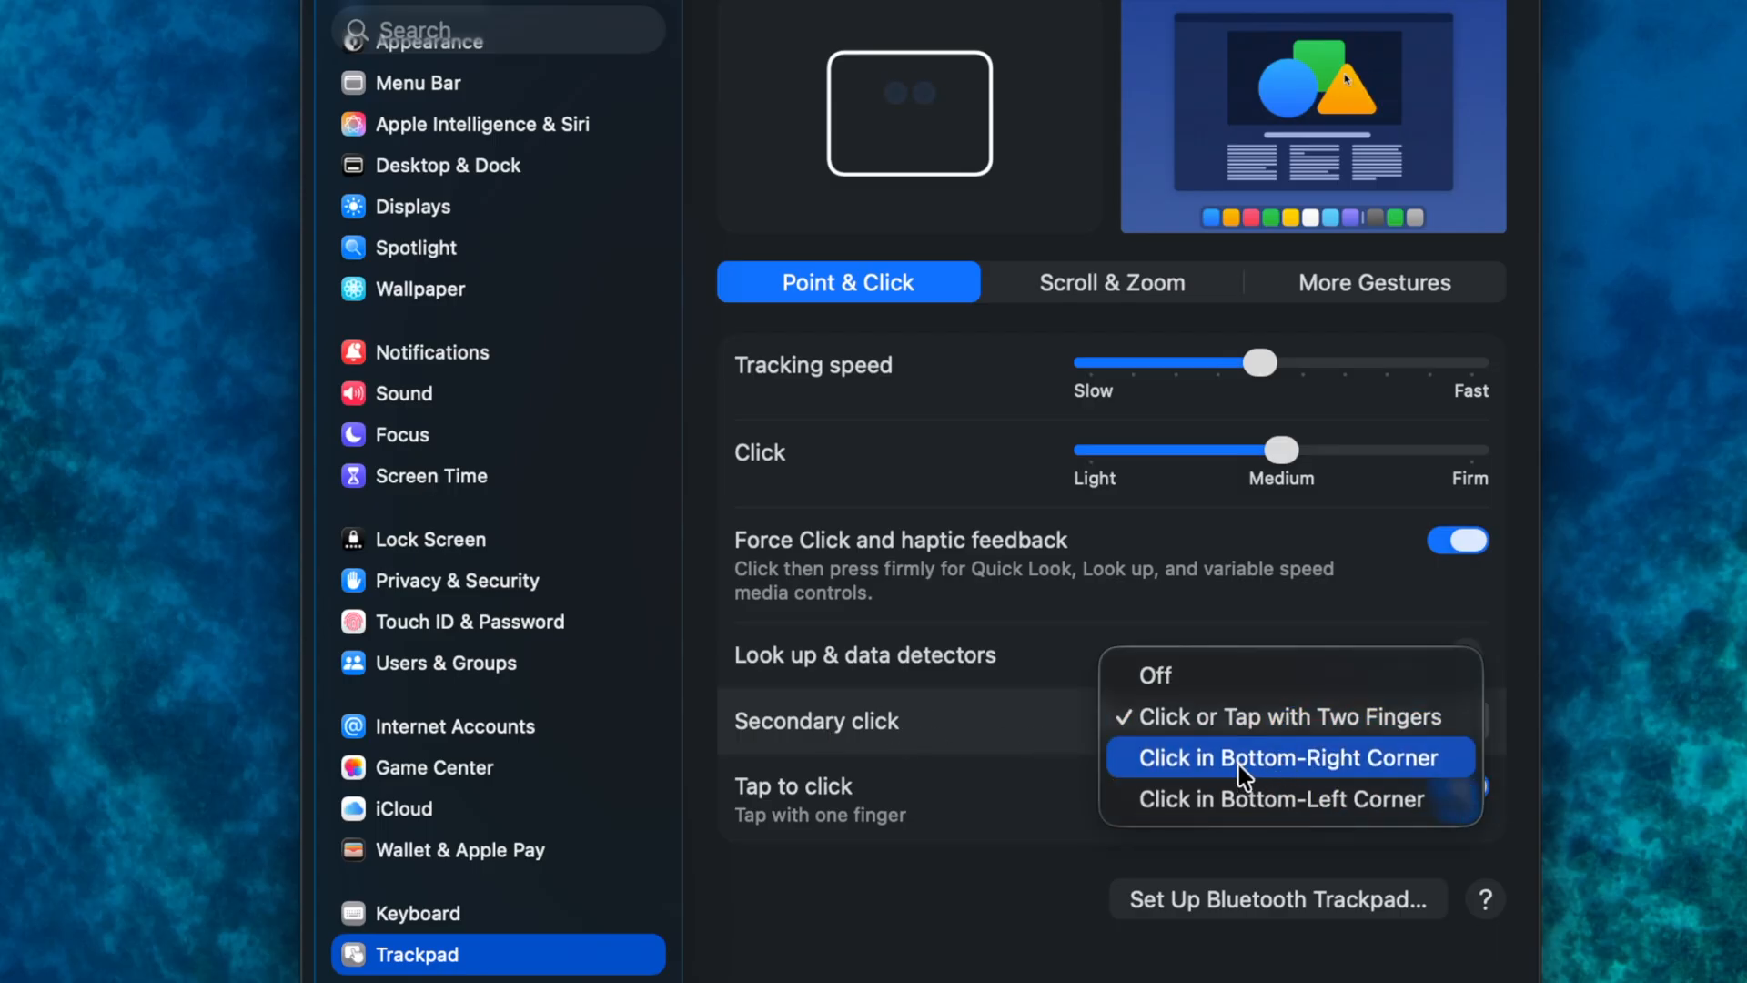
{"action": "mouse_move", "coordinate": [1244, 822]}
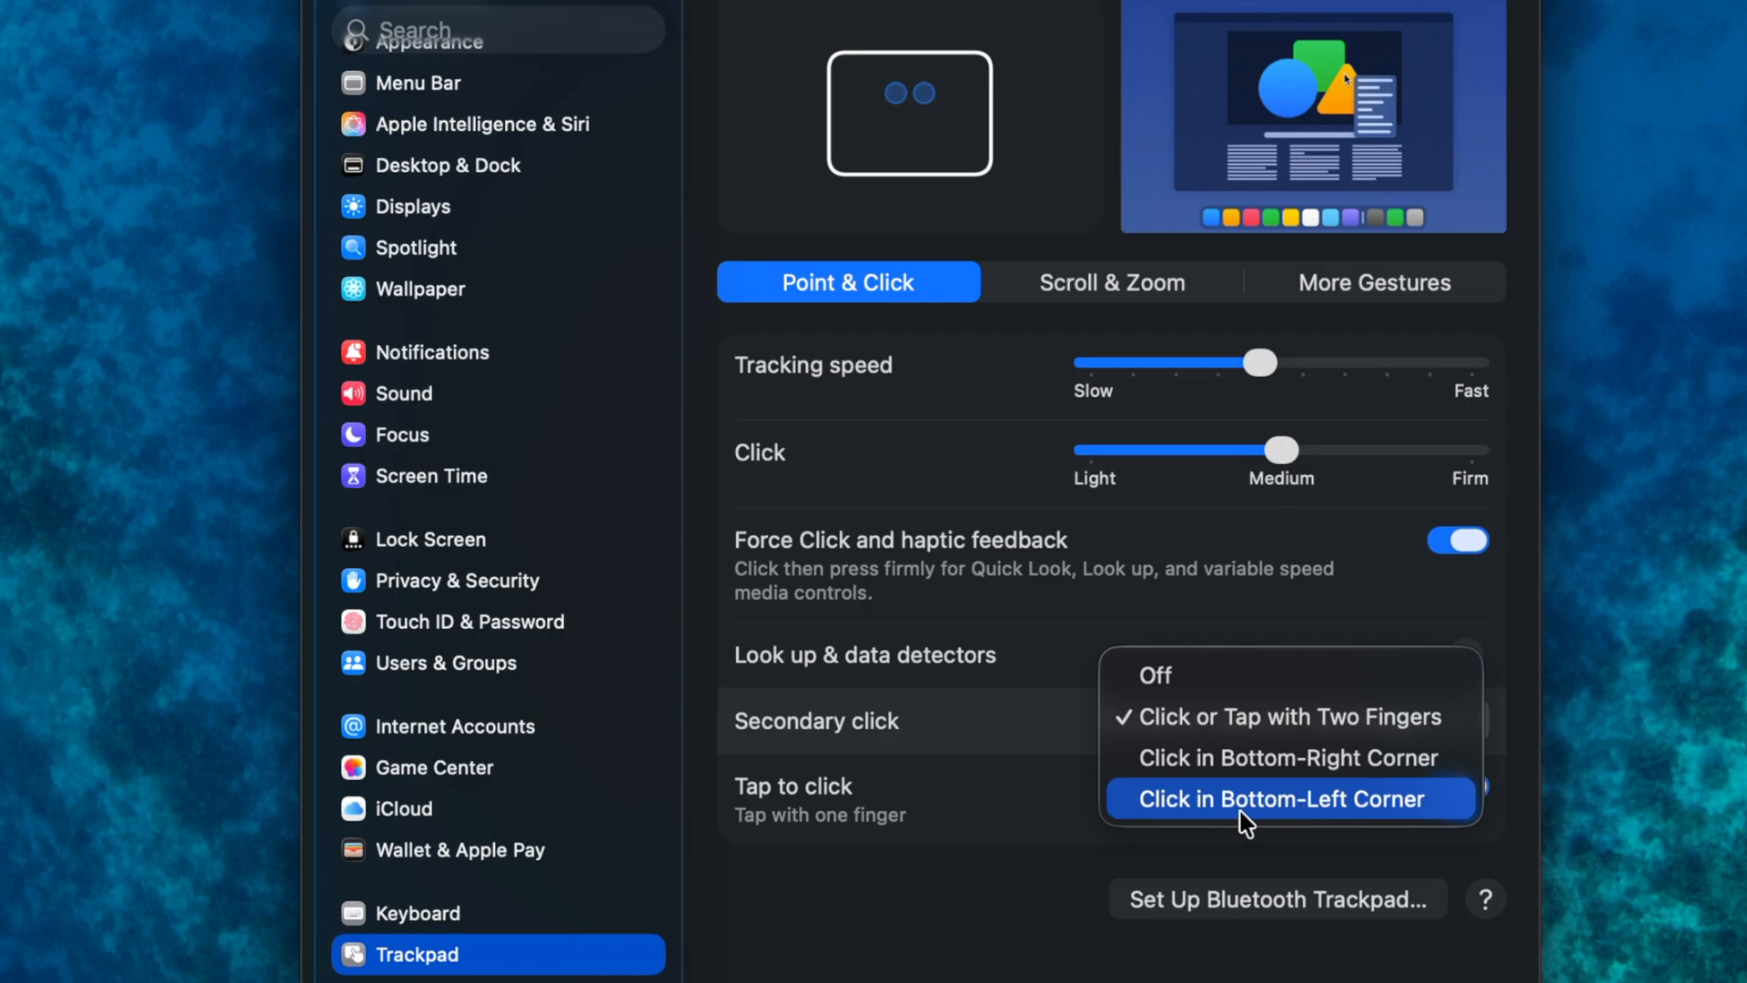
{"action": "mouse_move", "coordinate": [1287, 780]}
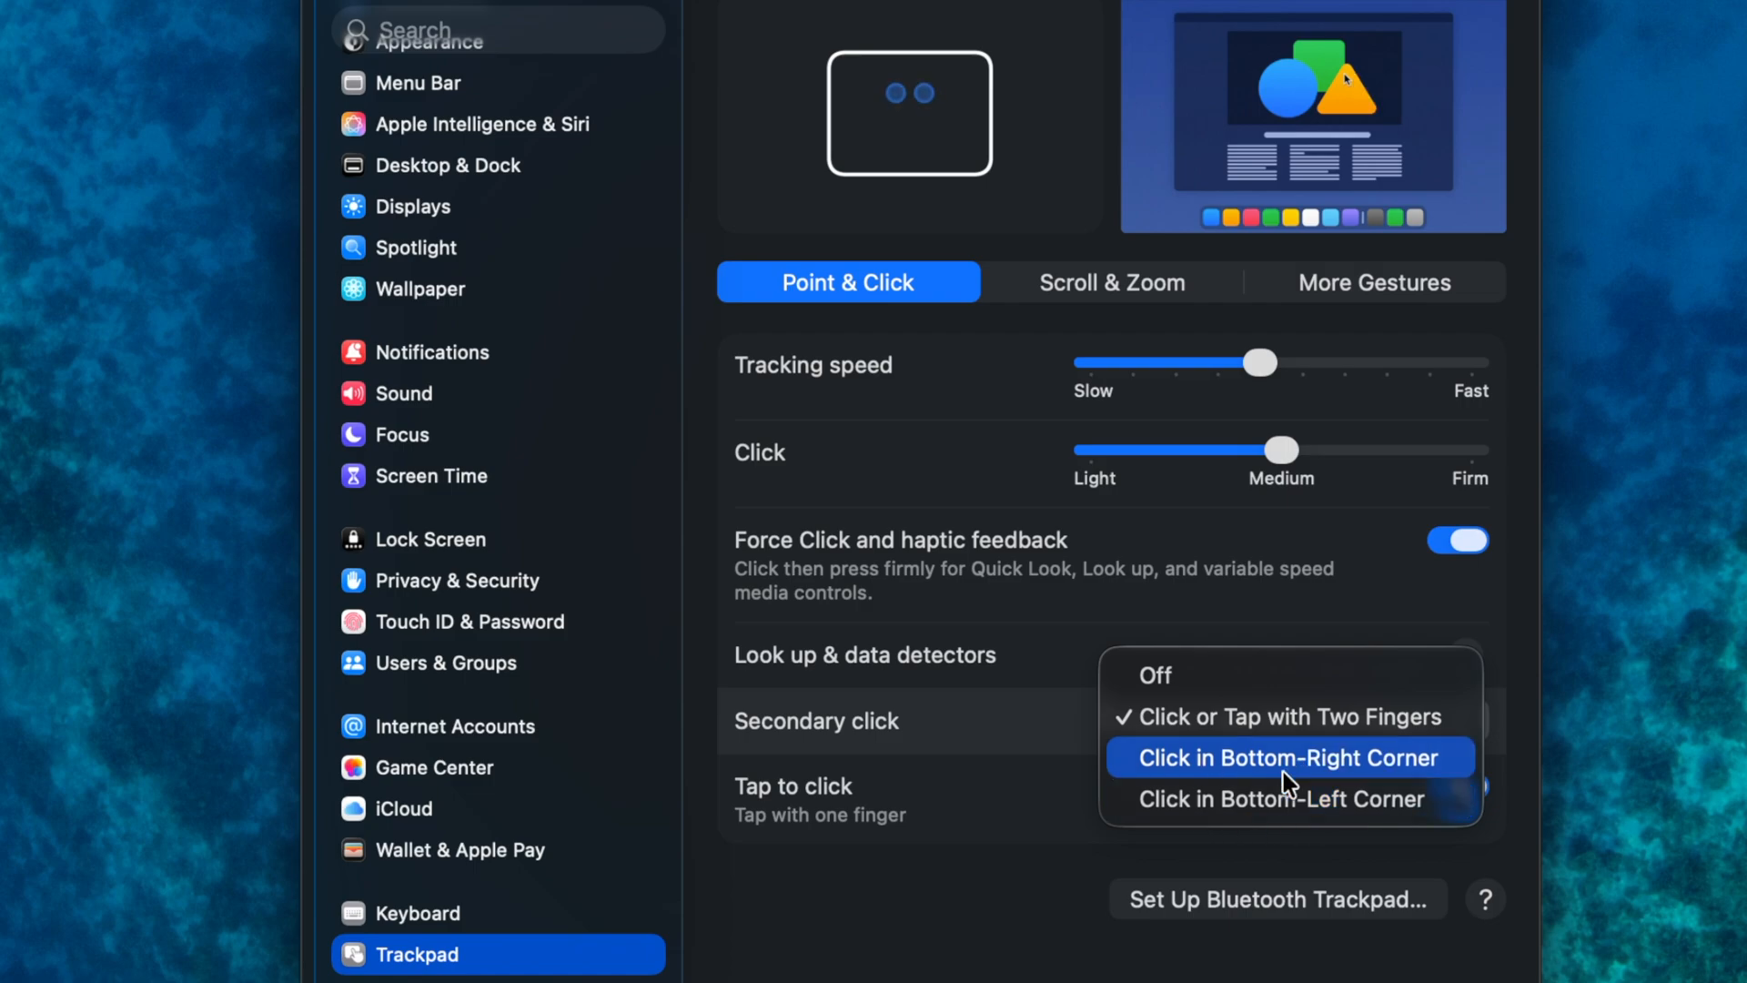